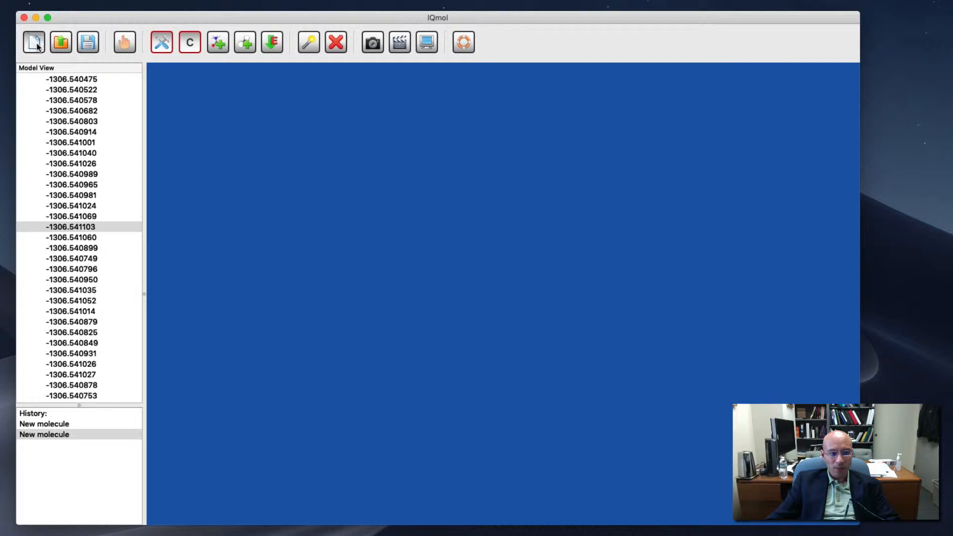
Start a new molecule and place a single gold atom at the canvas centre
{"action": "left_click", "coordinate": [34, 42]}
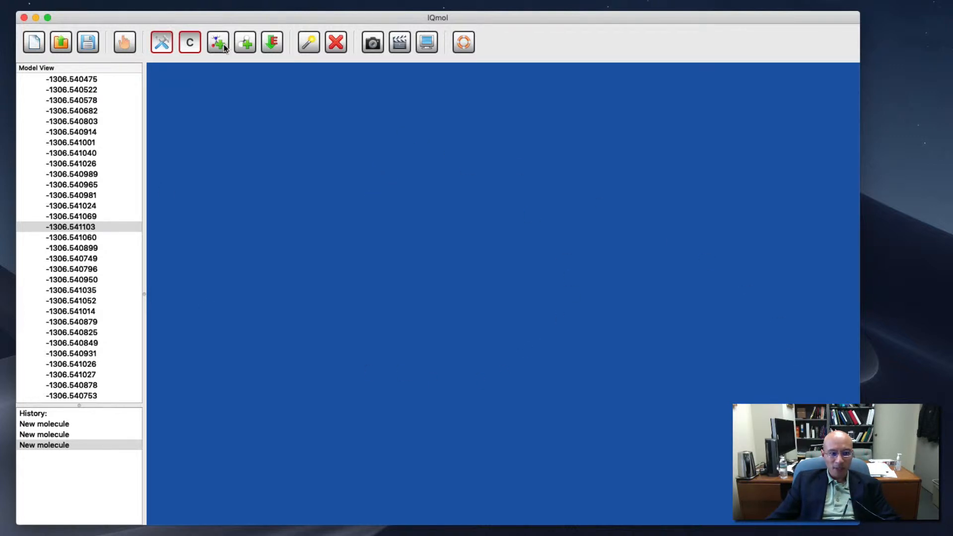
{"action": "left_click", "coordinate": [188, 43]}
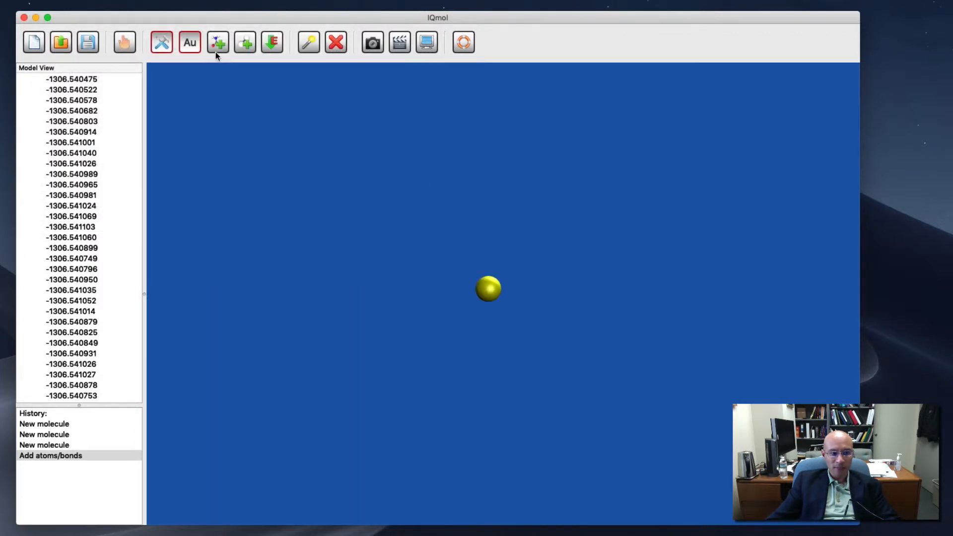
{"action": "mouse_move", "coordinate": [188, 42]}
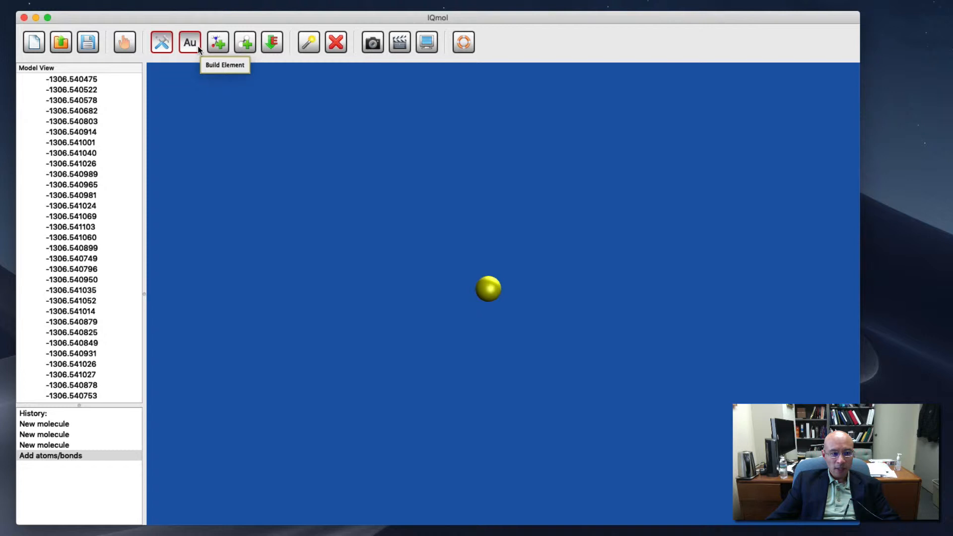
Choose carbon (C) from the periodic table as the build element
{"action": "left_click", "coordinate": [189, 42]}
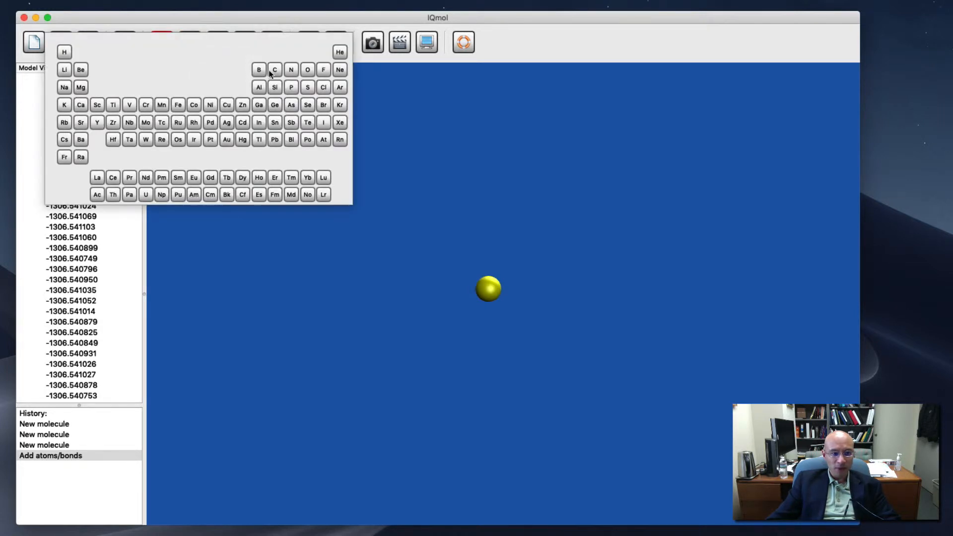
{"action": "left_click", "coordinate": [274, 69]}
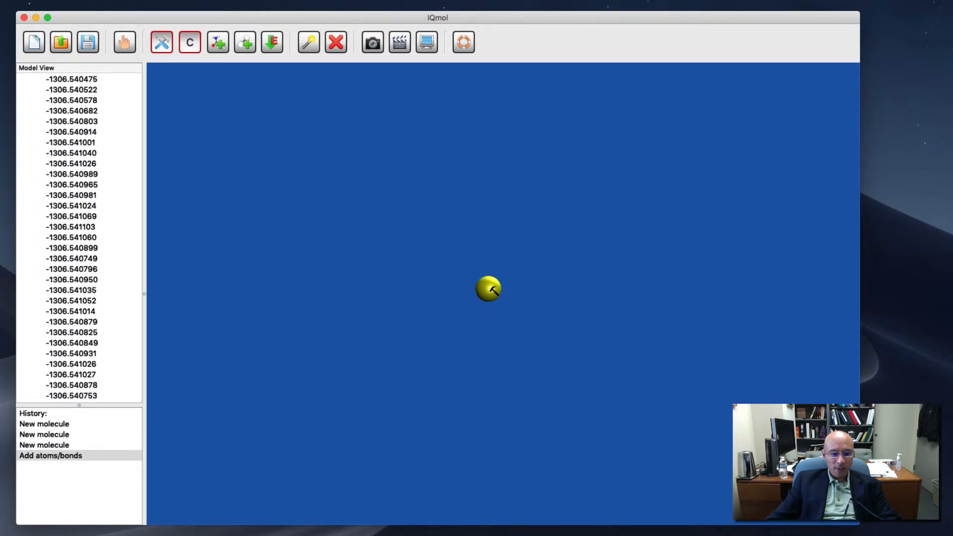
{"action": "left_click", "coordinate": [488, 289]}
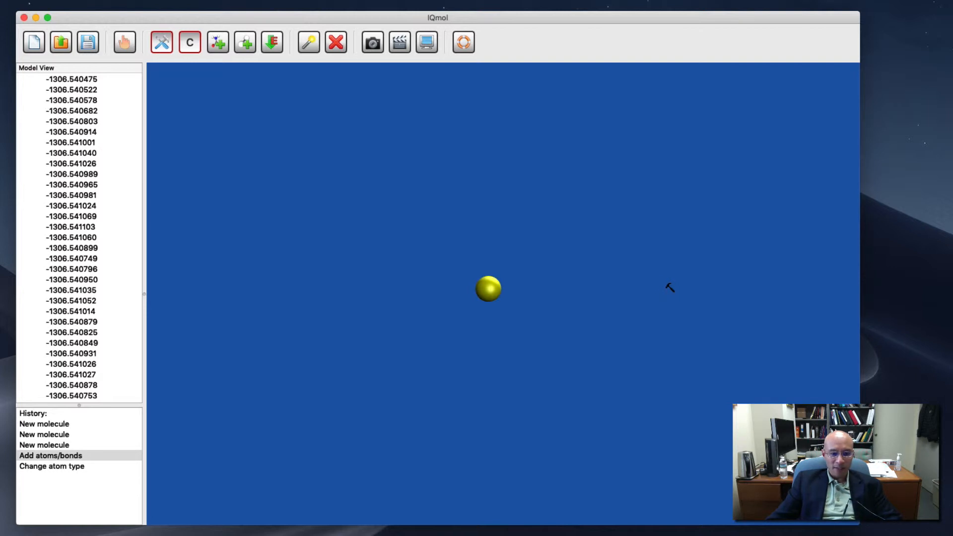
{"action": "mouse_move", "coordinate": [668, 287]}
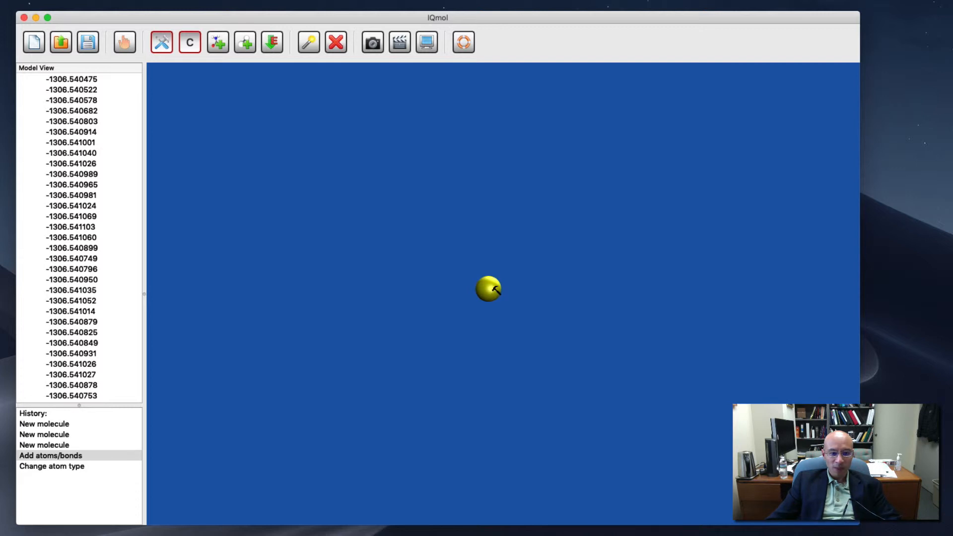
Draw carbons flanking the gold atom and raise the outer C–C bonds to triple
{"action": "left_click_drag", "start_coordinate": [489, 291], "coordinate": [557, 291]}
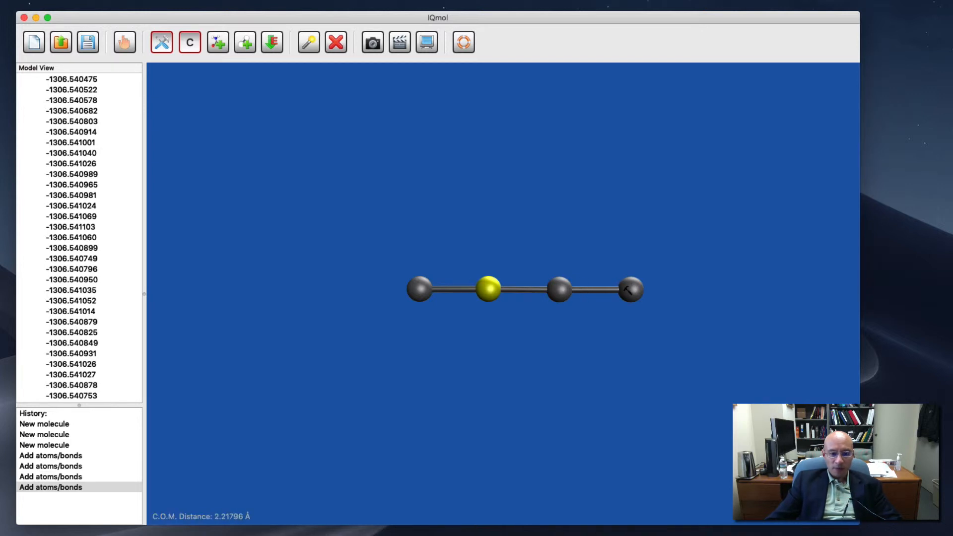
{"action": "left_click", "coordinate": [596, 290]}
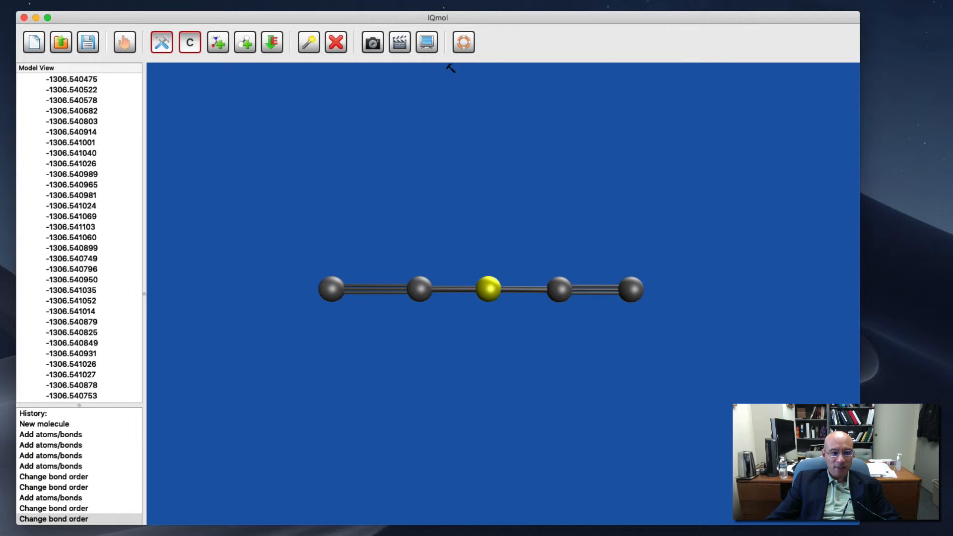
{"action": "mouse_move", "coordinate": [438, 306]}
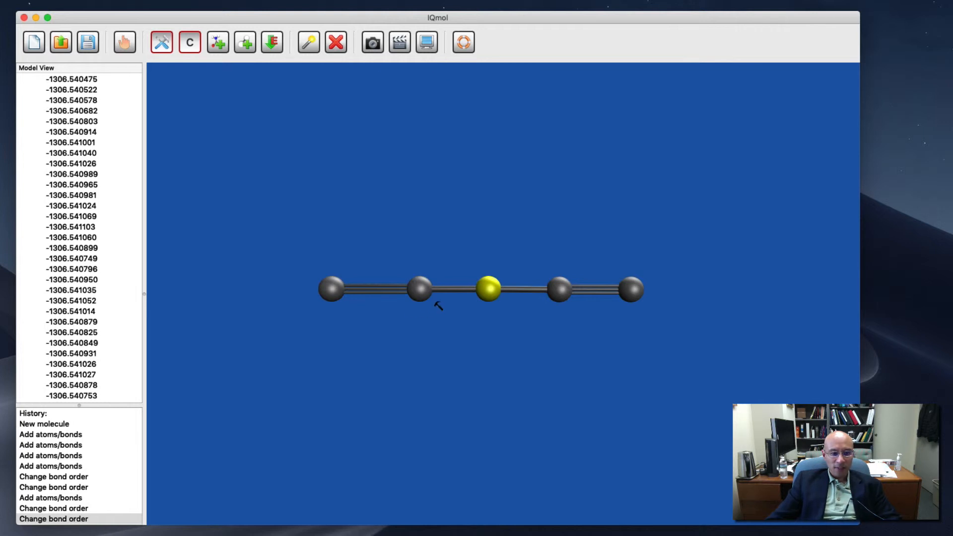
{"action": "mouse_move", "coordinate": [412, 198]}
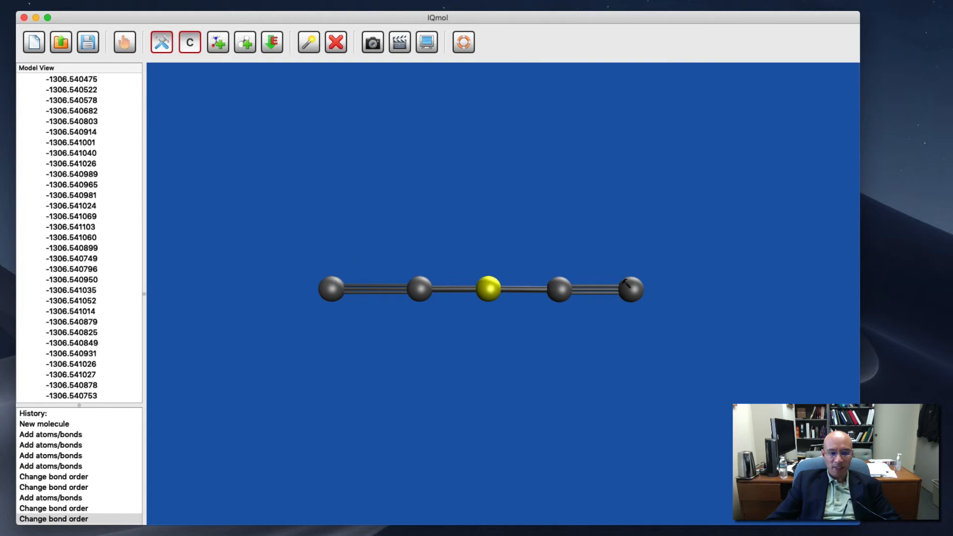
{"action": "mouse_move", "coordinate": [245, 42]}
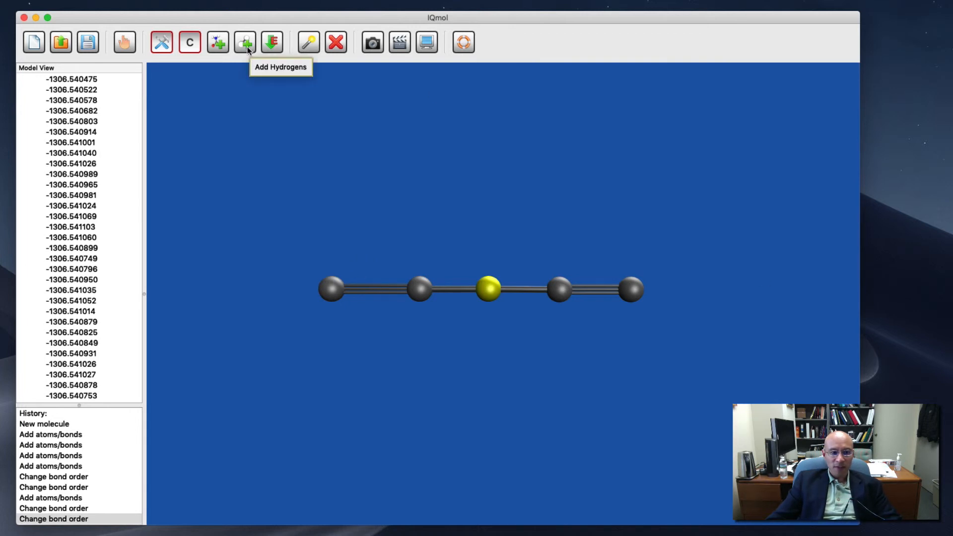
Add hydrogens to cap both chain ends, giving H–C≡C–Au–C≡C–H
{"action": "left_click", "coordinate": [271, 42]}
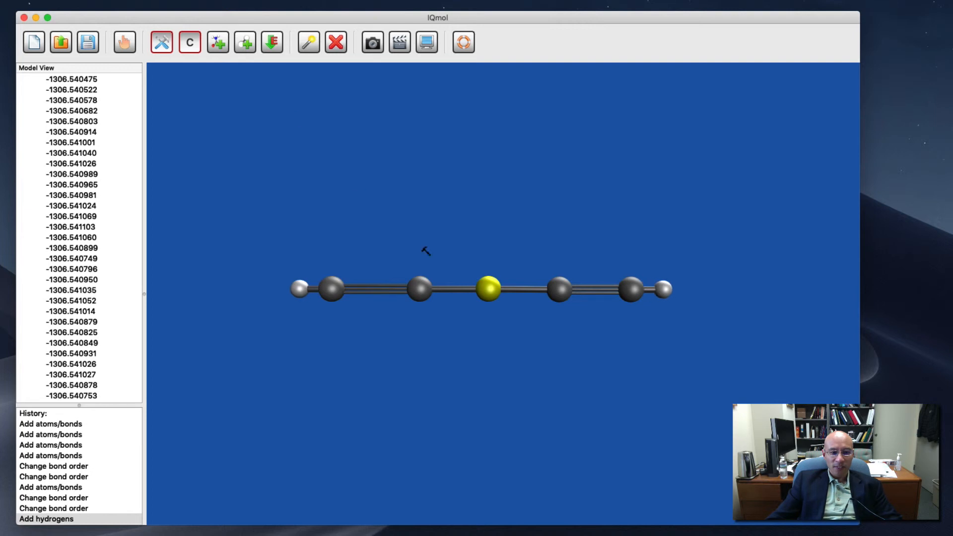
{"action": "mouse_move", "coordinate": [678, 304]}
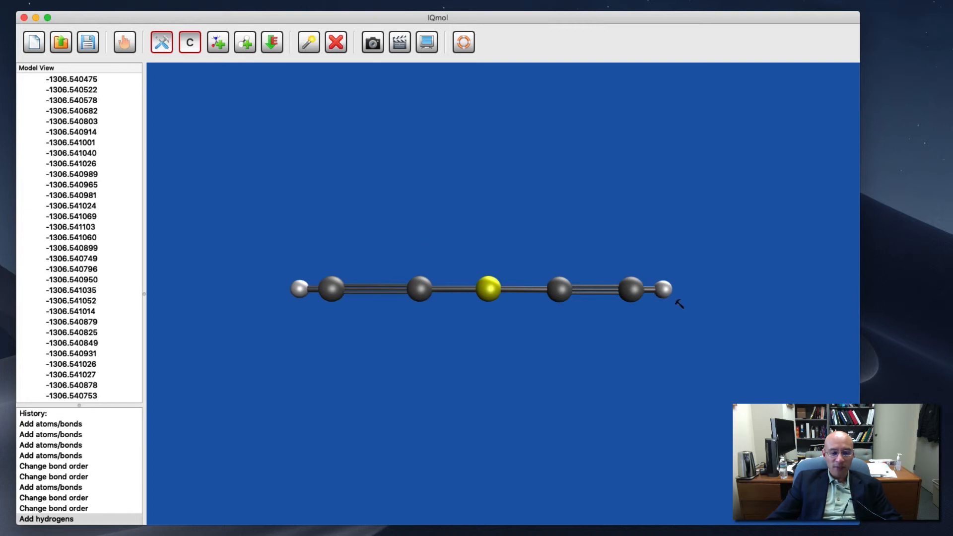
{"action": "mouse_move", "coordinate": [723, 300]}
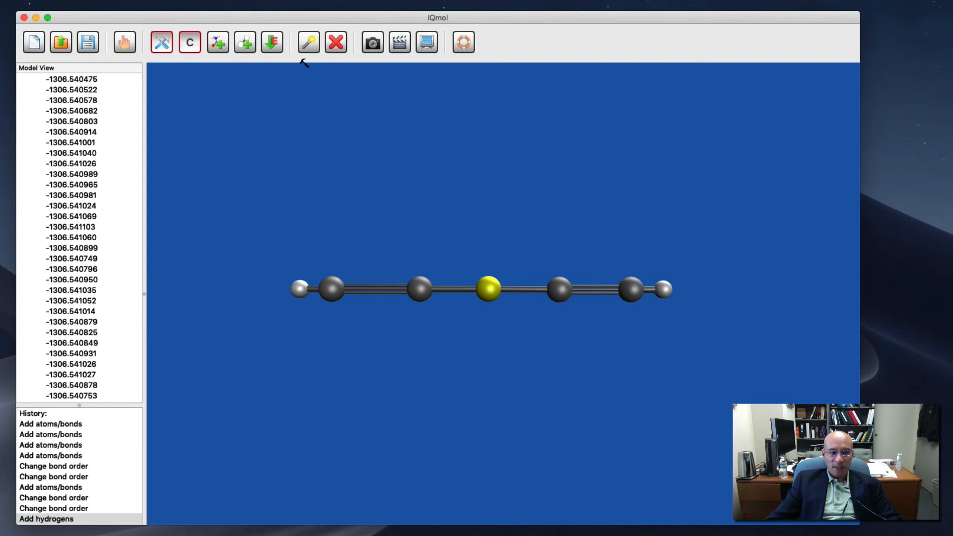
{"action": "mouse_move", "coordinate": [656, 270]}
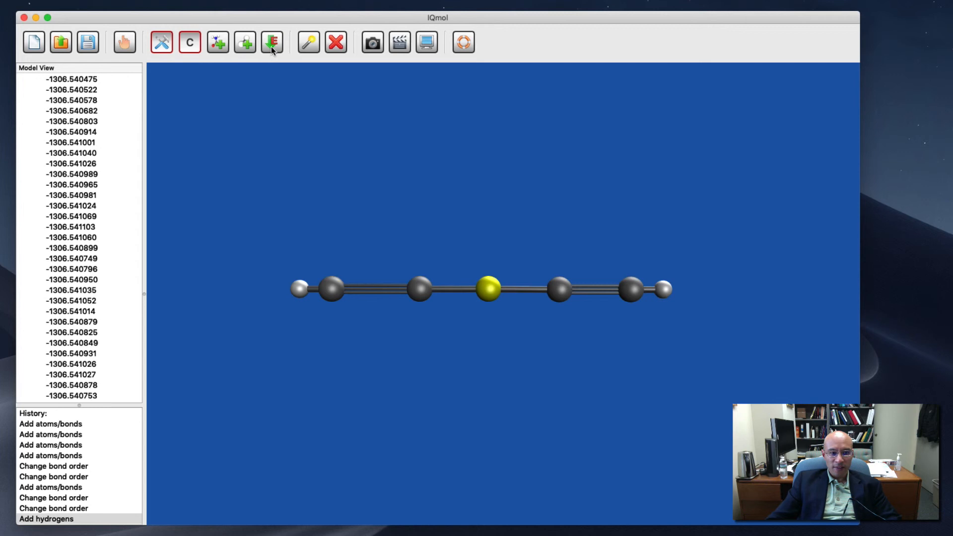
Run a UFF energy minimization, reaching about −0.46
{"action": "left_click", "coordinate": [271, 41]}
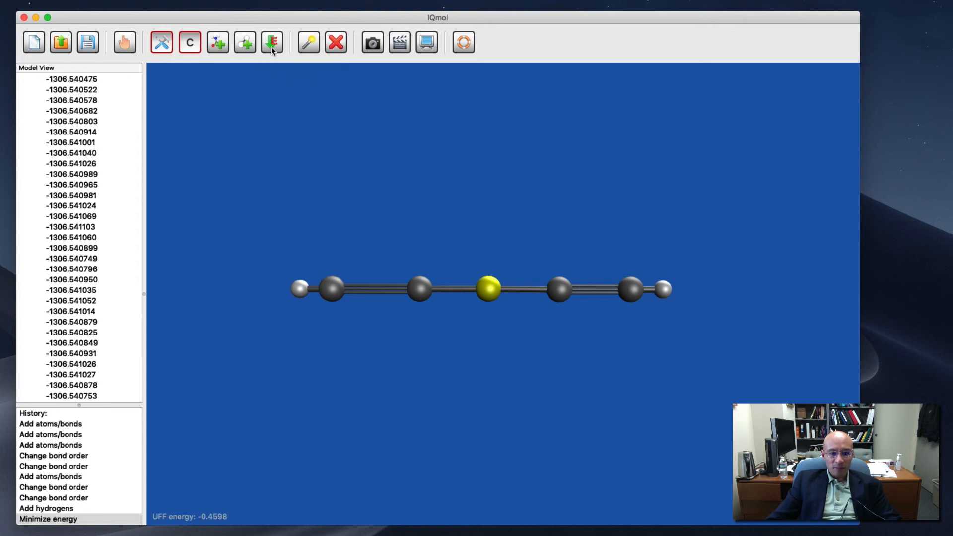
{"action": "mouse_move", "coordinate": [272, 42]}
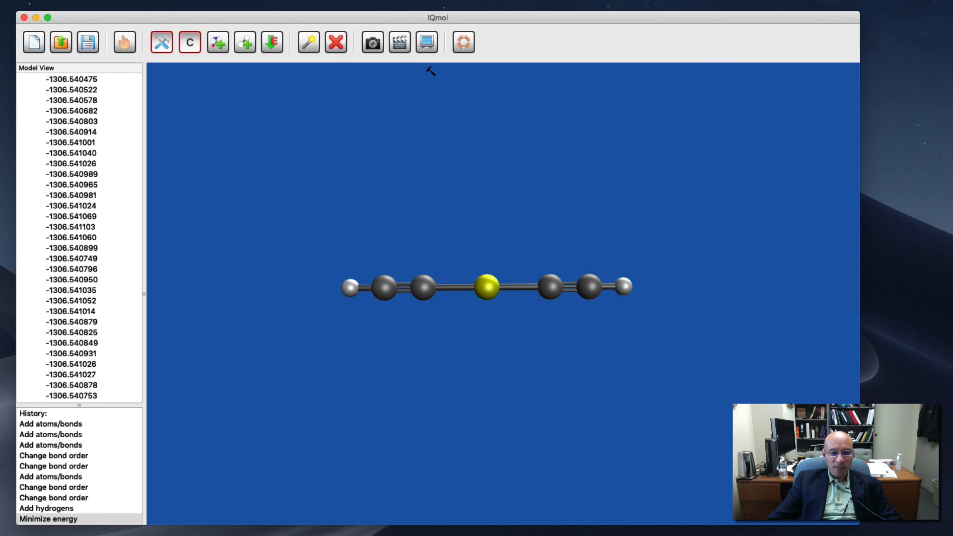
{"action": "mouse_move", "coordinate": [432, 71]}
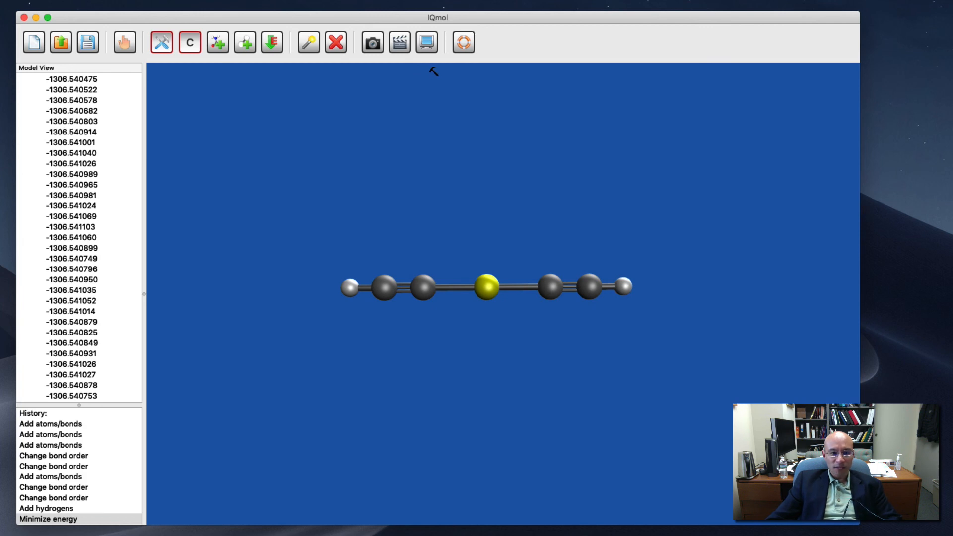